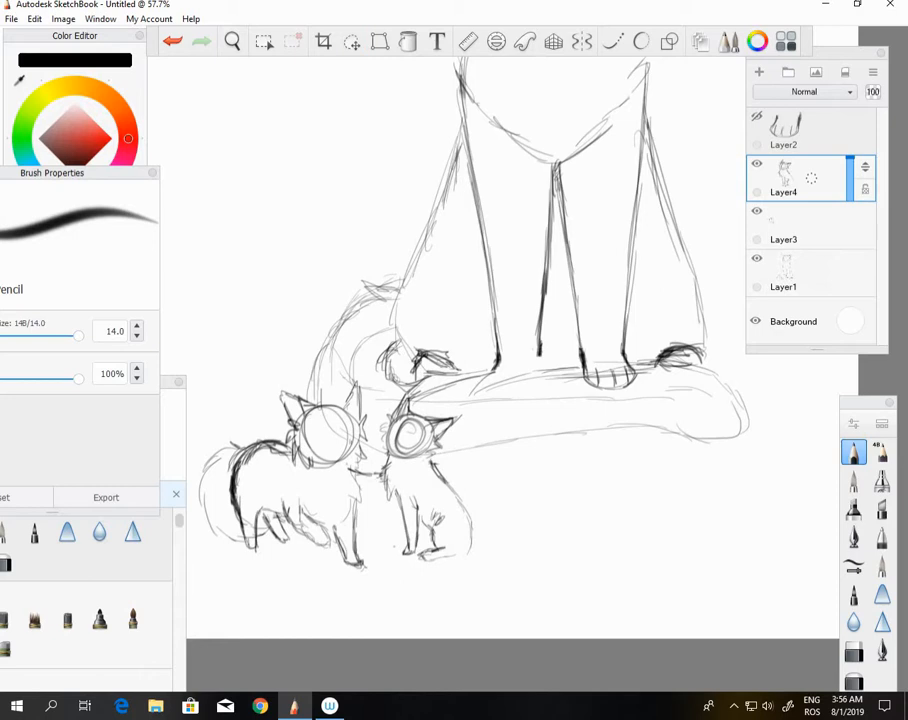
Sketch a seated cat with ears and a round head guide on Layer5, left of the tall cat.
{"action": "left_click", "coordinate": [784, 239]}
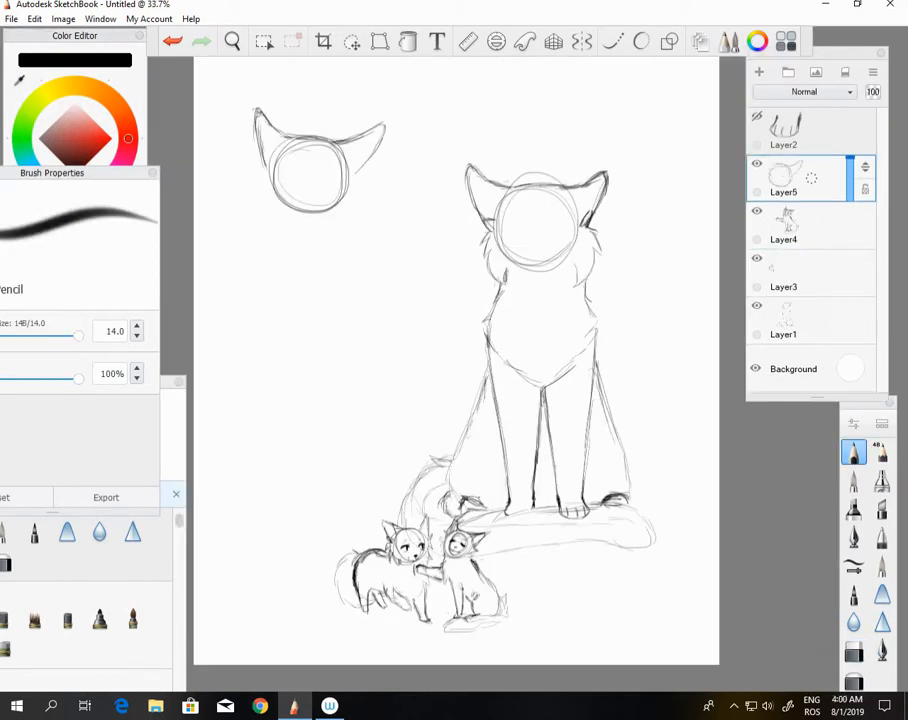
{"action": "left_click", "coordinate": [351, 41]}
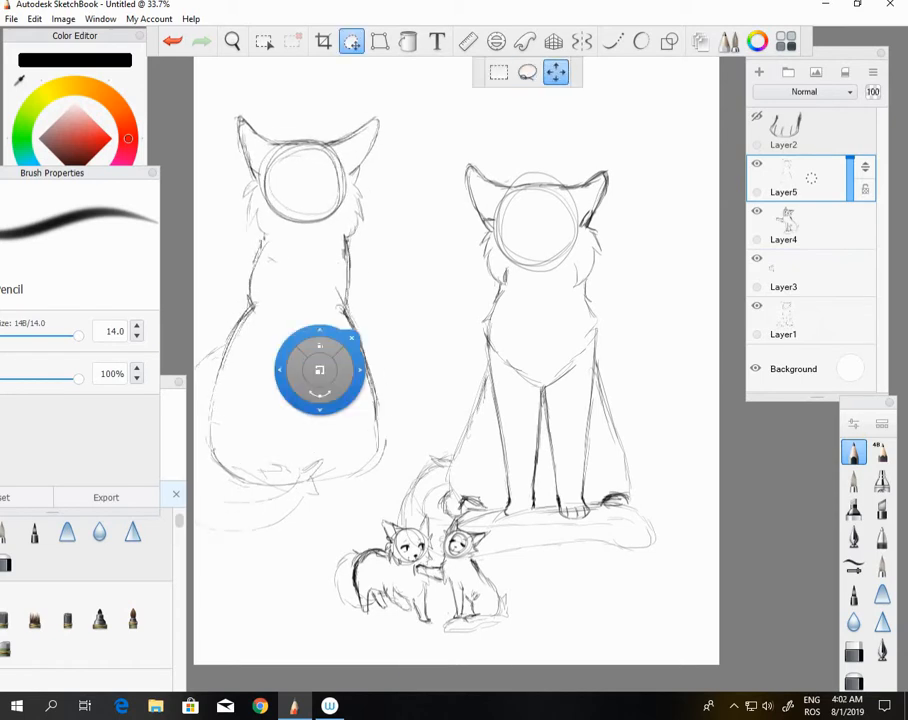